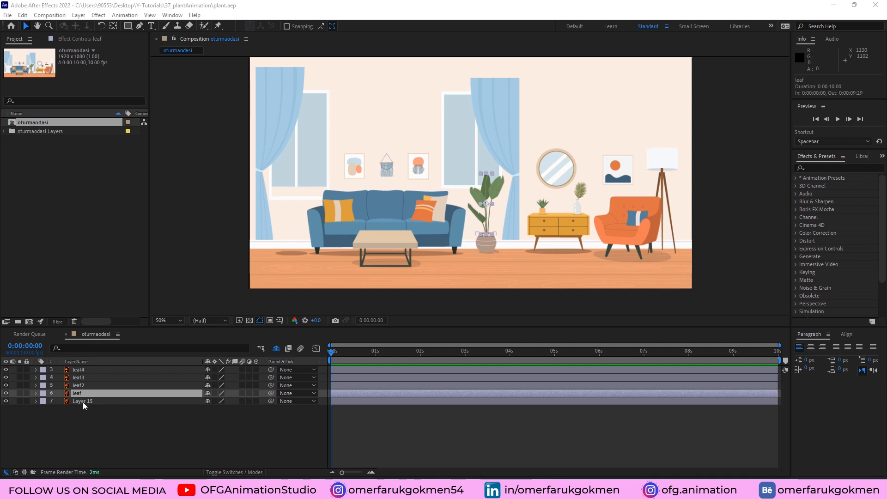
Rename Layer 15 to 'cup', then select the leaf layer and solo it.
{"action": "left_click", "coordinate": [82, 400]}
{"action": "type", "text": "cup"}
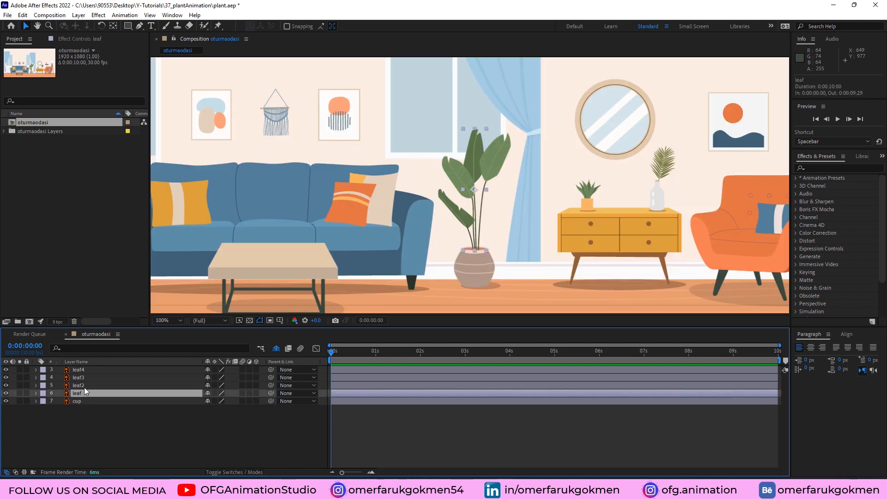
{"action": "left_click", "coordinate": [79, 369]}
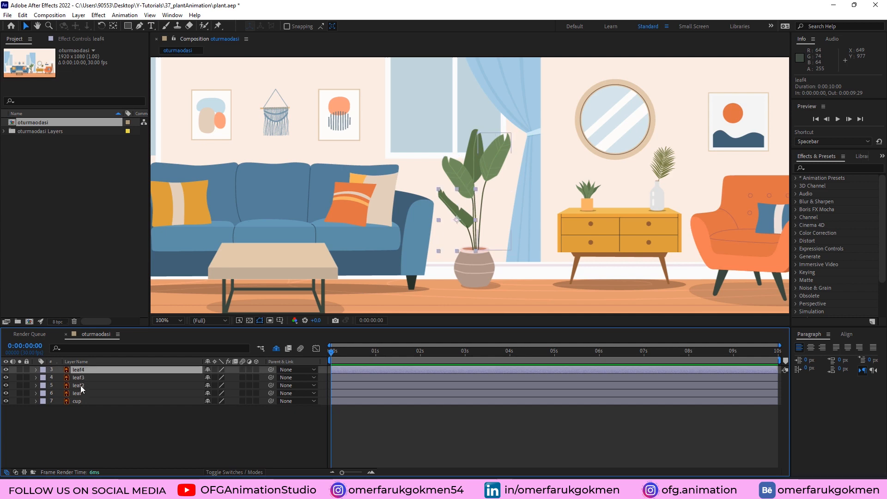
{"action": "left_click", "coordinate": [76, 392]}
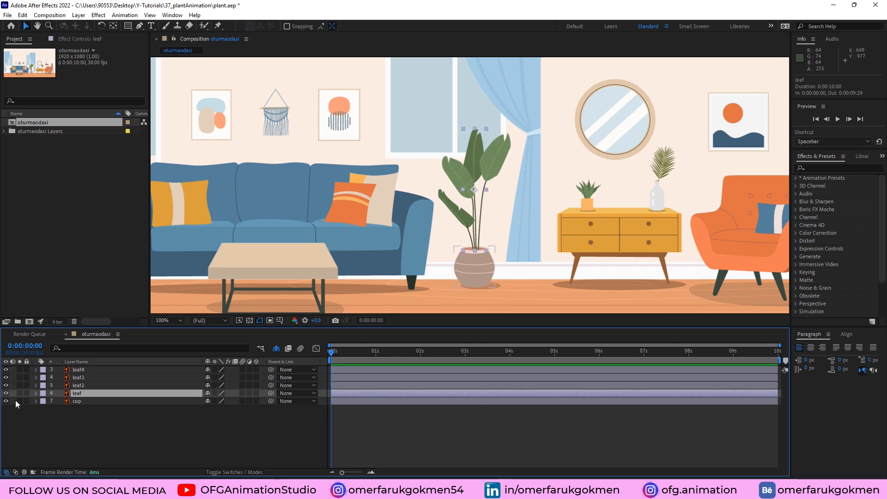
{"action": "left_click", "coordinate": [171, 14]}
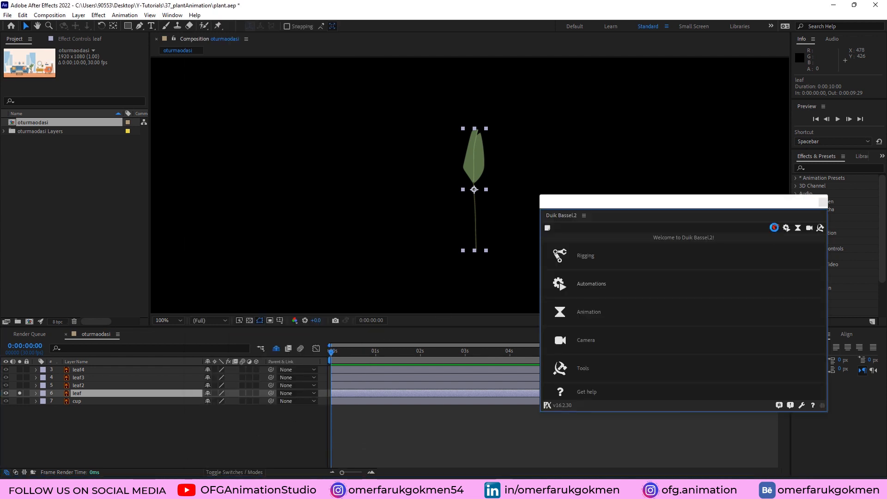
Place six puppet pins from leaf tip to stem base and switch Puppet Engine to Legacy.
{"action": "left_click", "coordinate": [585, 255]}
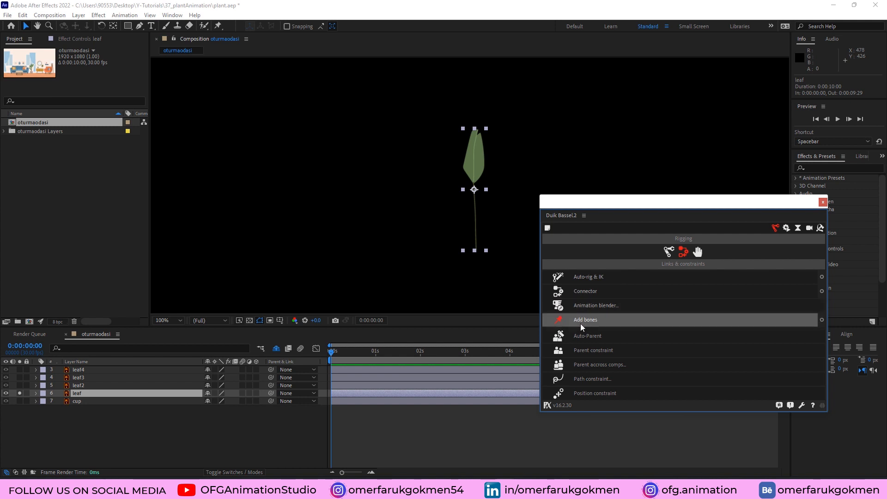
{"action": "mouse_move", "coordinate": [586, 336]}
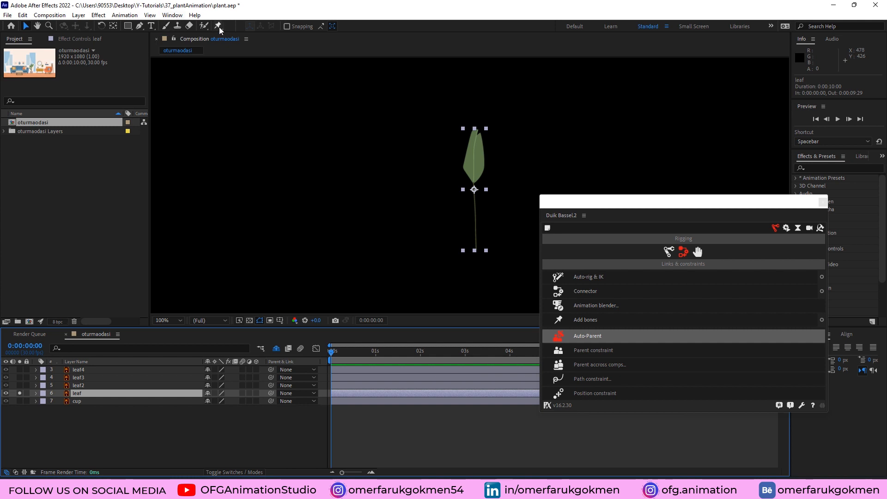
{"action": "left_click", "coordinate": [218, 26]}
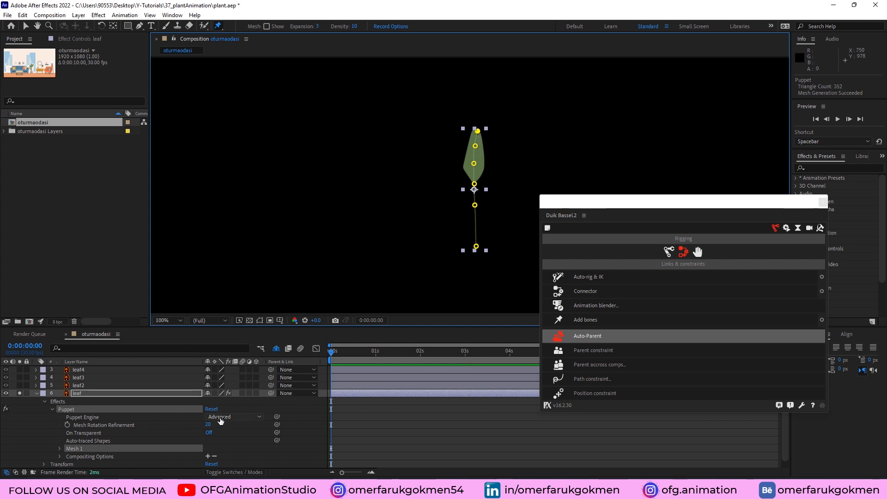
{"action": "left_click", "coordinate": [233, 416]}
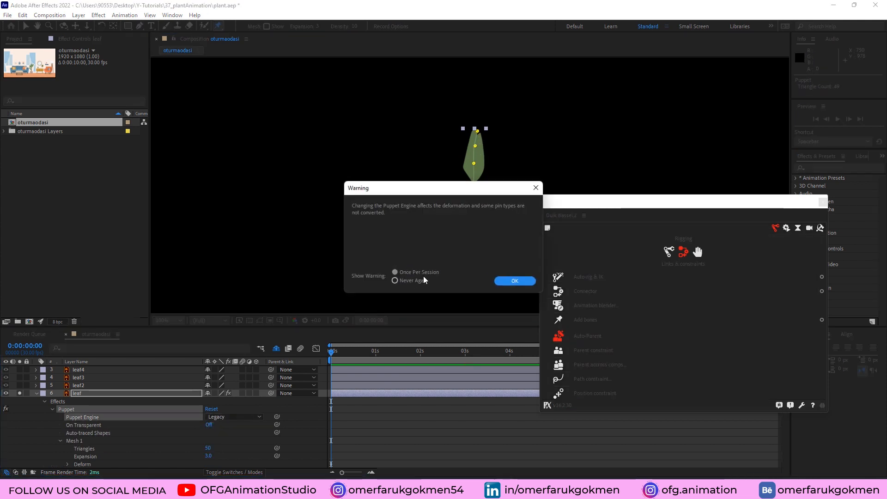
{"action": "left_click", "coordinate": [514, 281]}
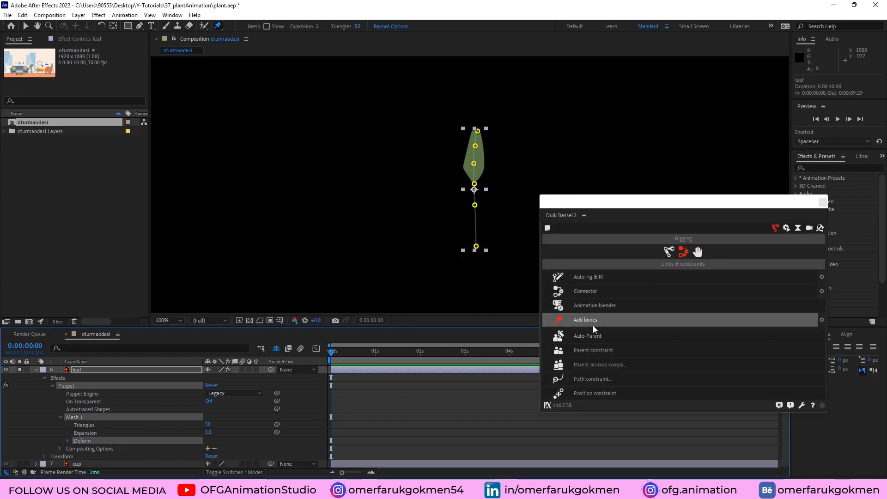
Add Duik bones for the six pins and parent upper bone layers to those below.
{"action": "left_click", "coordinate": [584, 320]}
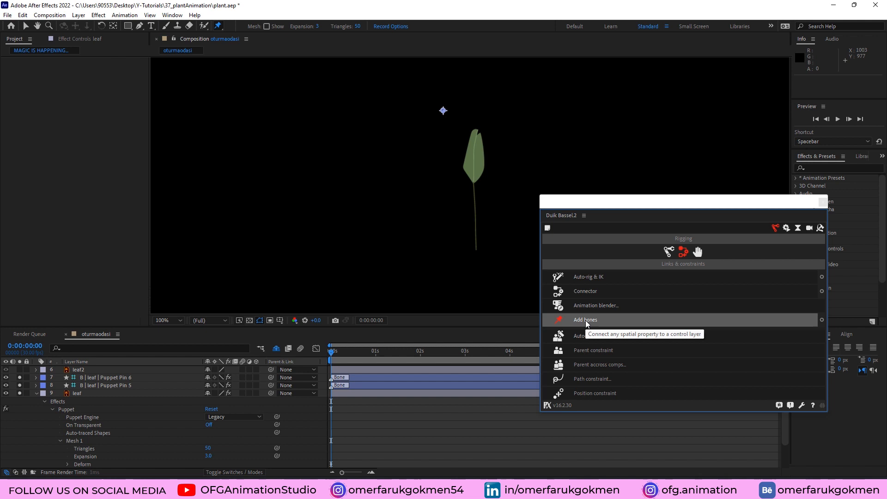
{"action": "left_click", "coordinate": [585, 320]}
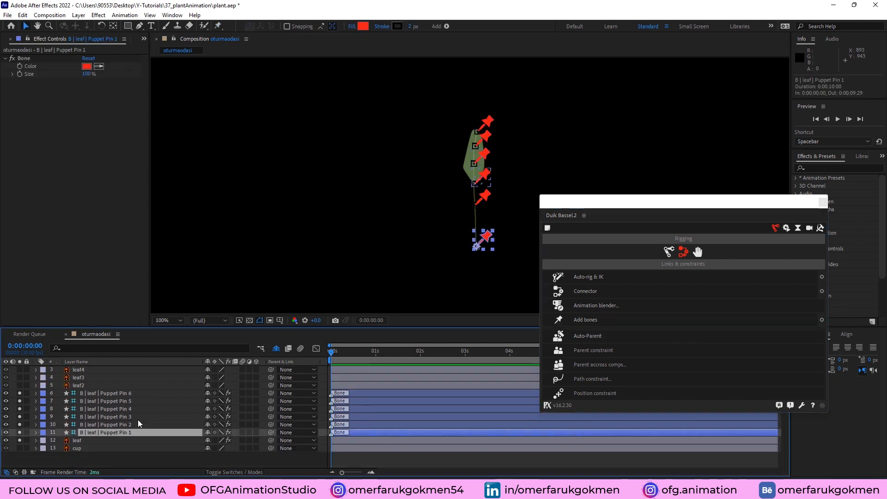
{"action": "left_click", "coordinate": [107, 392]}
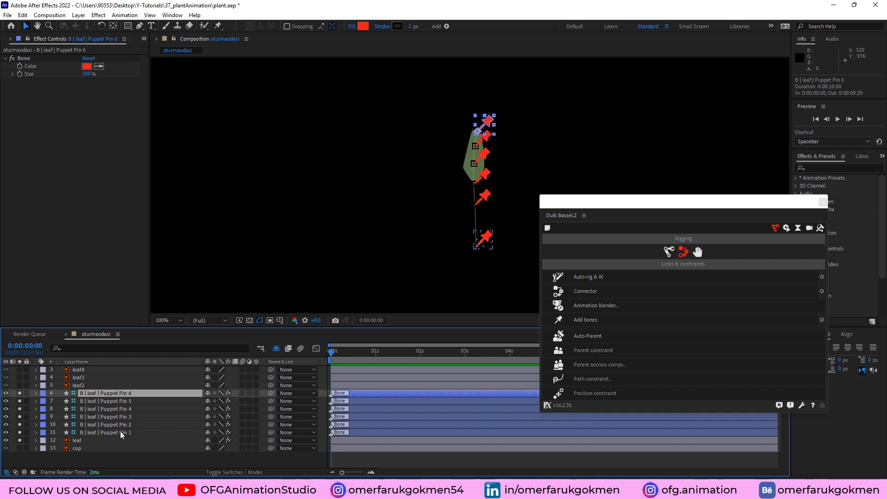
{"action": "left_click", "coordinate": [107, 432]}
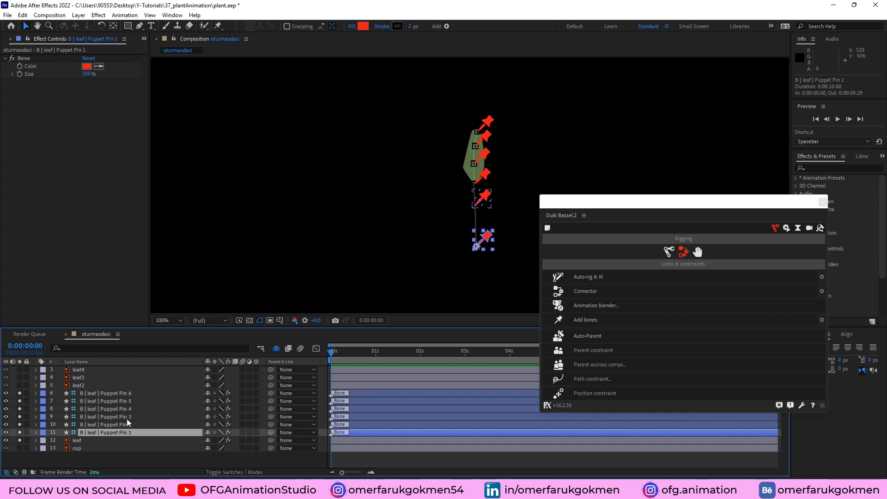
{"action": "left_click", "coordinate": [108, 393]}
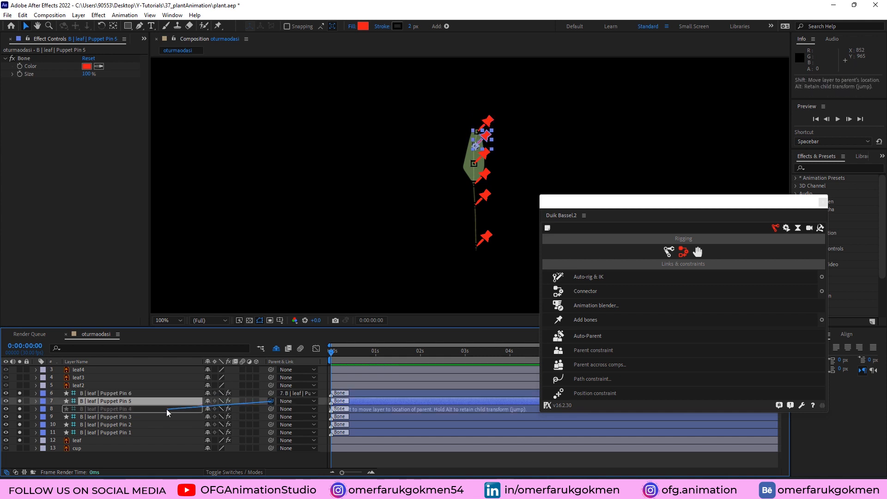
{"action": "left_click", "coordinate": [113, 408]}
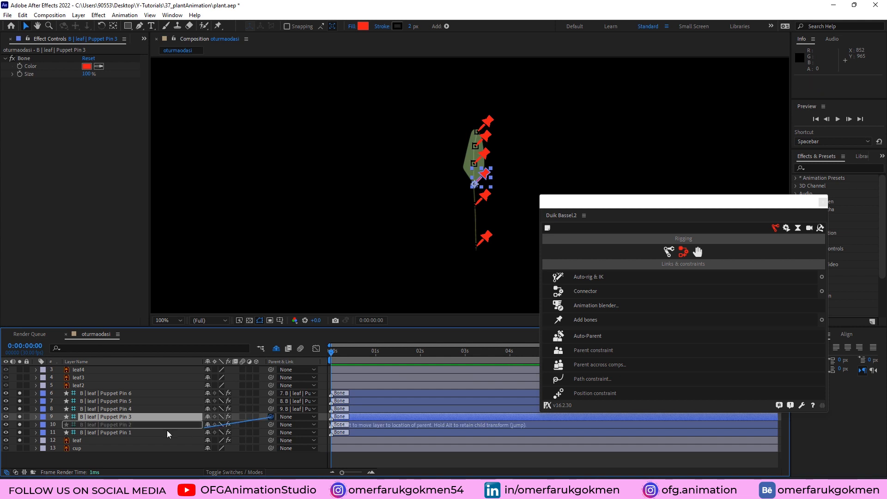
{"action": "left_click", "coordinate": [107, 424]}
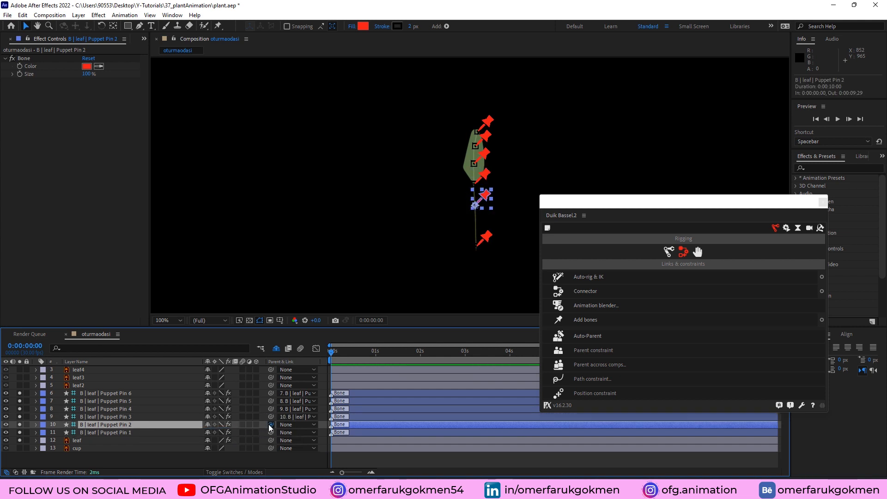
Parent Puppet Pin 2's bone to Pin 1 and keyframe base rotation at 0s, 1s, 2s.
{"action": "left_click", "coordinate": [107, 432]}
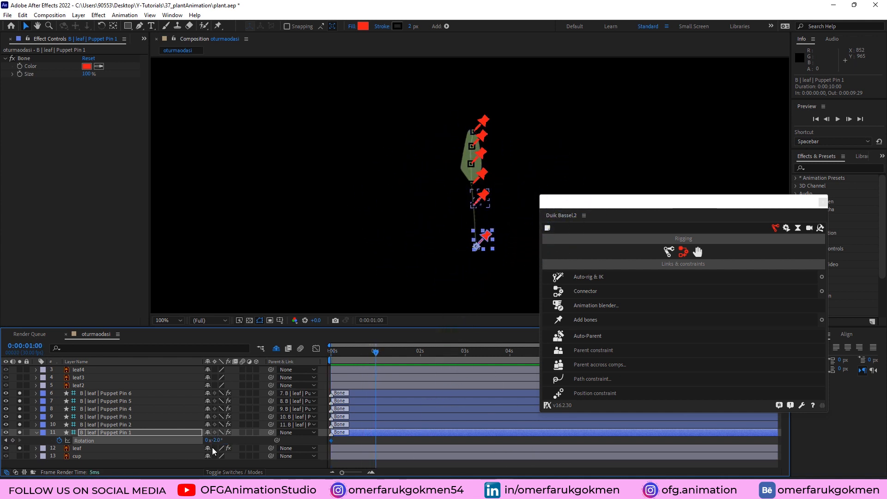
{"action": "double_click", "coordinate": [214, 440]}
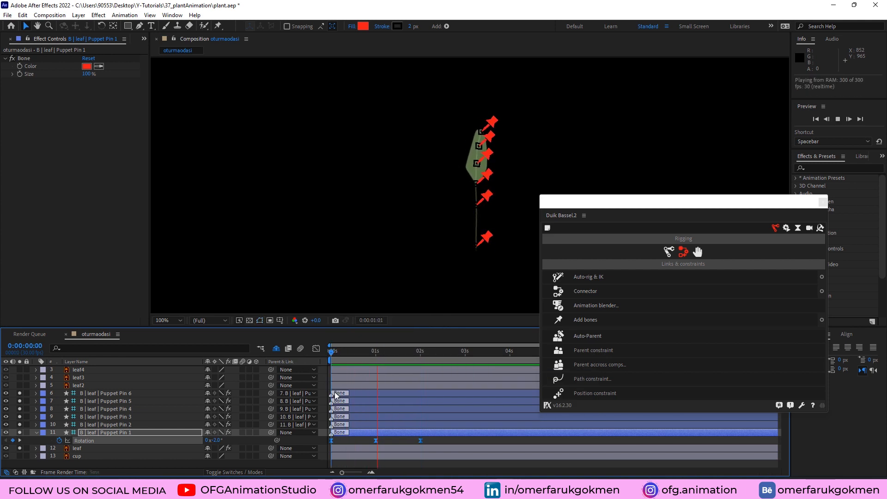
{"action": "left_click", "coordinate": [432, 351]}
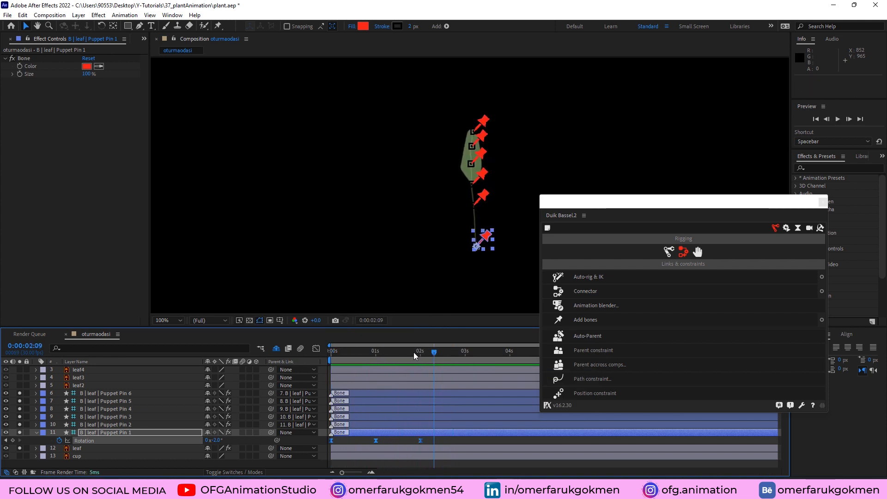
{"action": "left_click", "coordinate": [107, 424]}
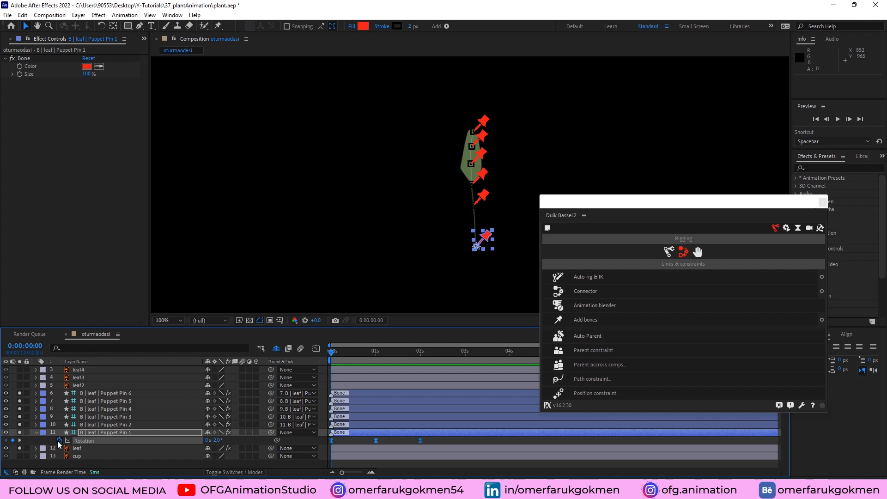
{"action": "mouse_move", "coordinate": [58, 440]}
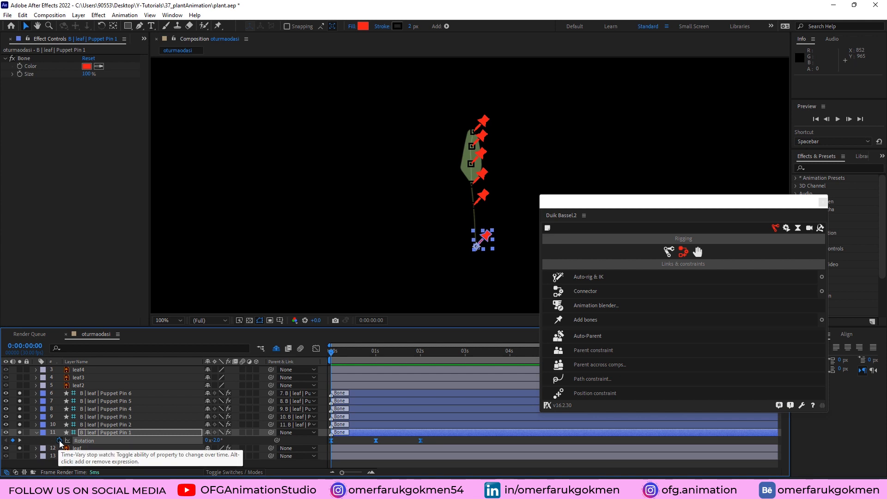
Add the expression loopIn()+loopOut()-value to Puppet Pin 1's Rotation.
{"action": "left_click", "coordinate": [59, 441]}
{"action": "type", "text": "loopIn("}
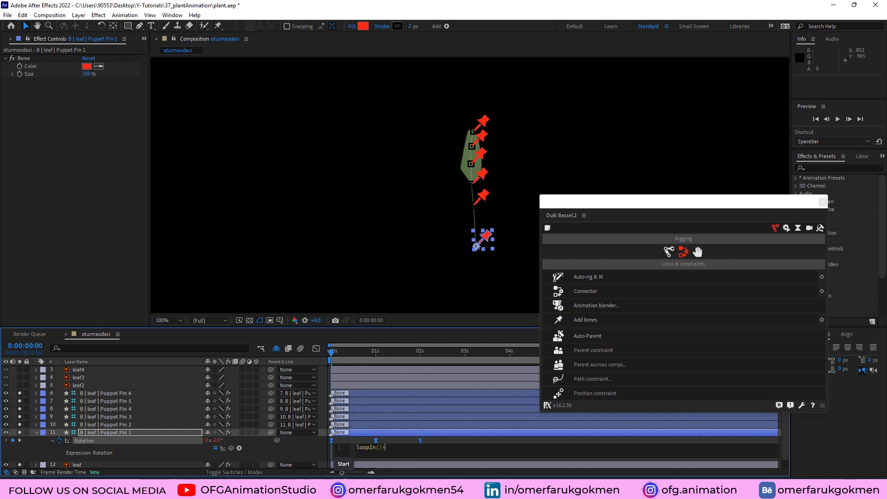
{"action": "type", "text": "+loopOut("}
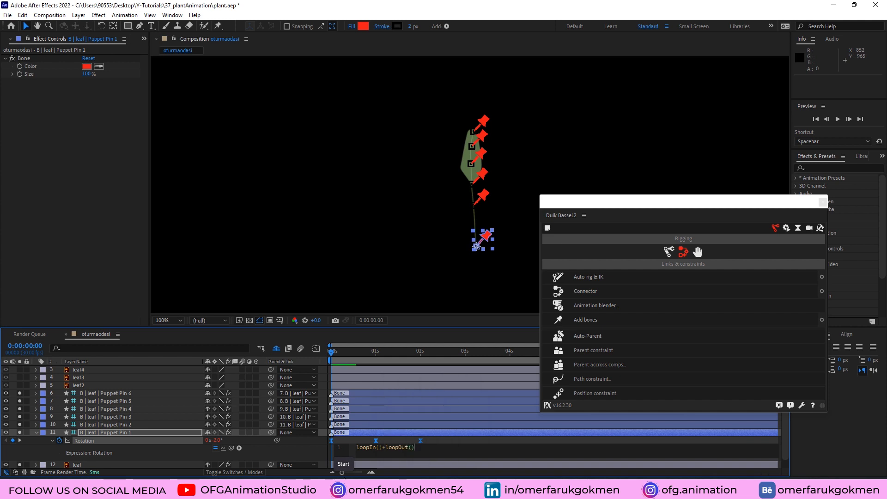
{"action": "type", "text": "-valu"}
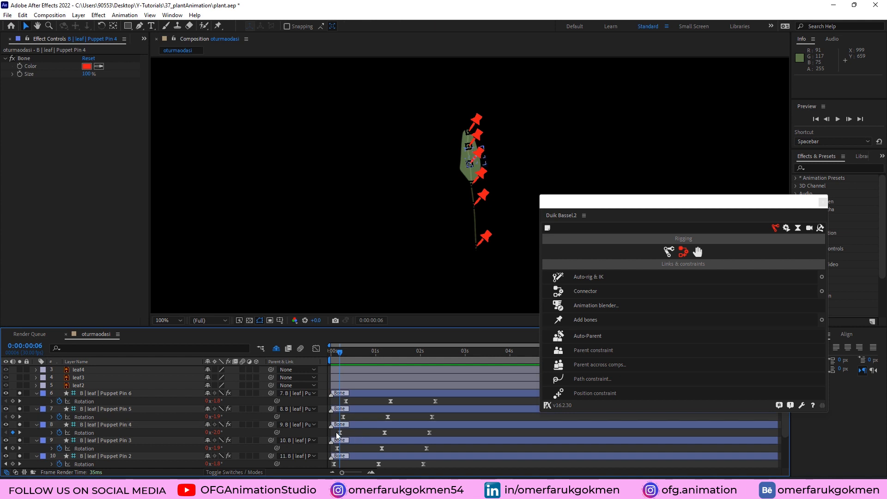
Set Puppet Pin 3's rotation keyframe to -4.0° and adjust the top bone's rotation.
{"action": "left_click", "coordinate": [107, 440]}
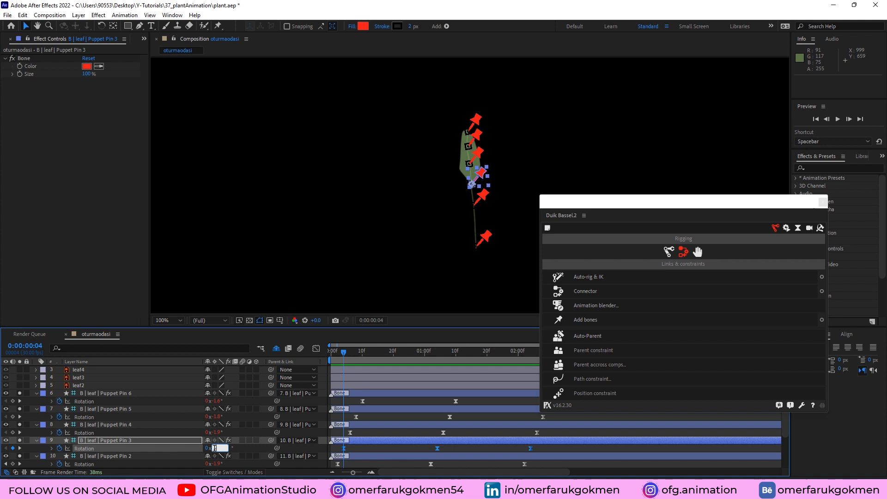
{"action": "type", "text": "-4.0"}
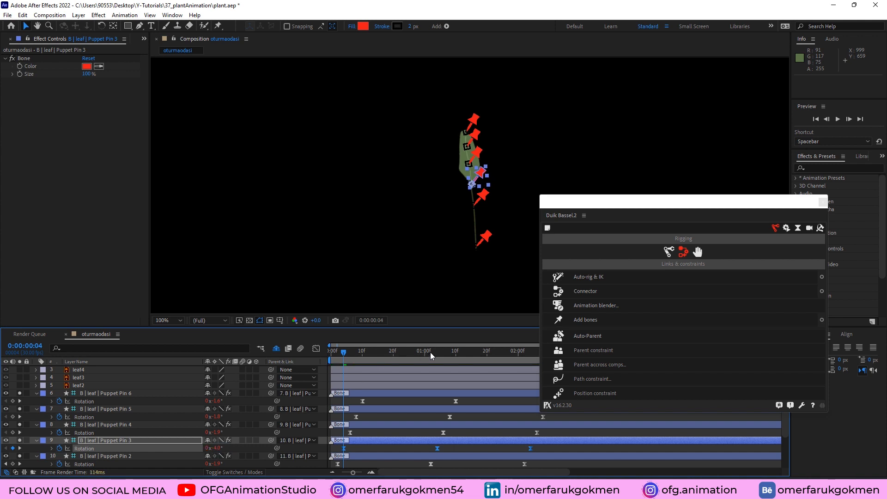
{"action": "left_click", "coordinate": [438, 350]}
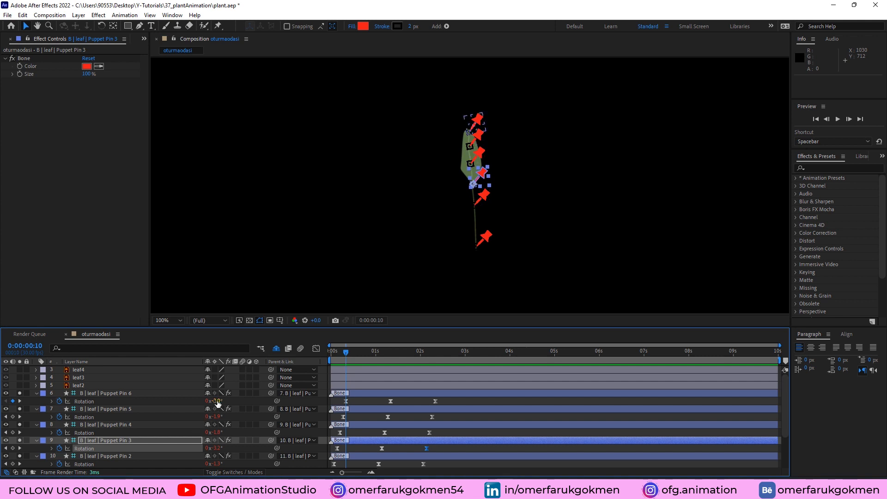
{"action": "left_click", "coordinate": [433, 350]}
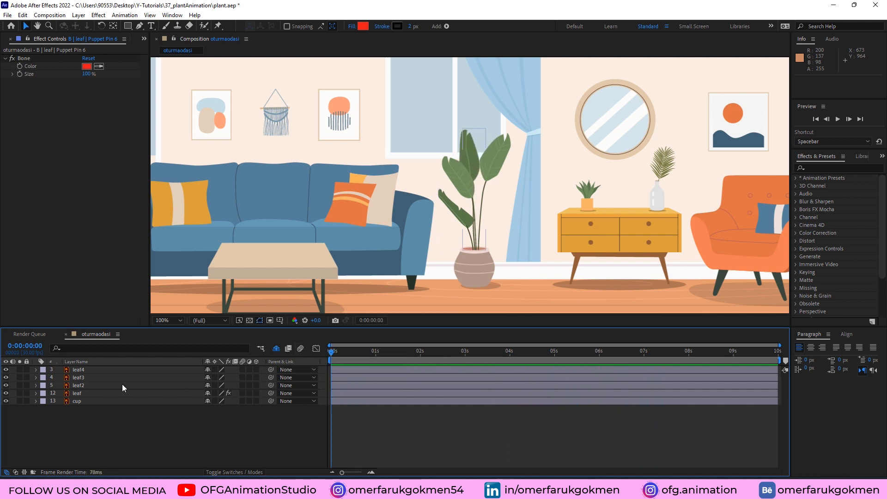
Select the leaf layer to review its Puppet effect's six bone-linked pins in Effect Controls.
{"action": "left_click", "coordinate": [78, 377]}
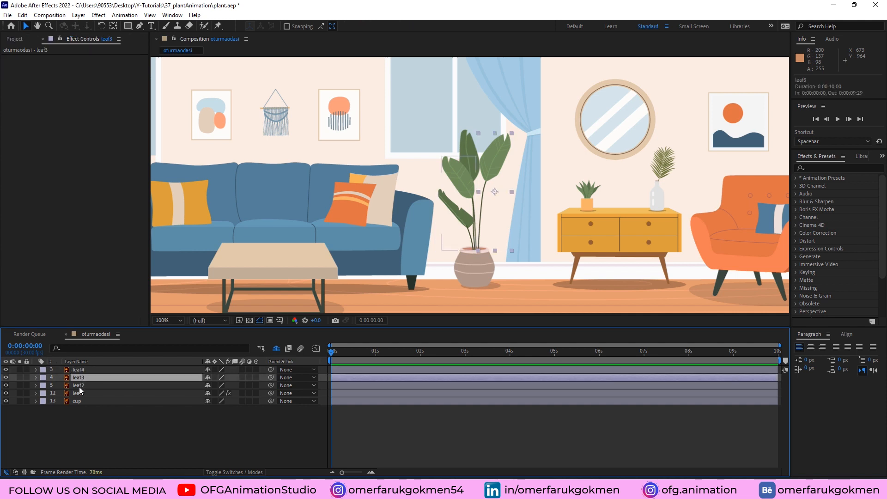
{"action": "left_click", "coordinate": [76, 393]}
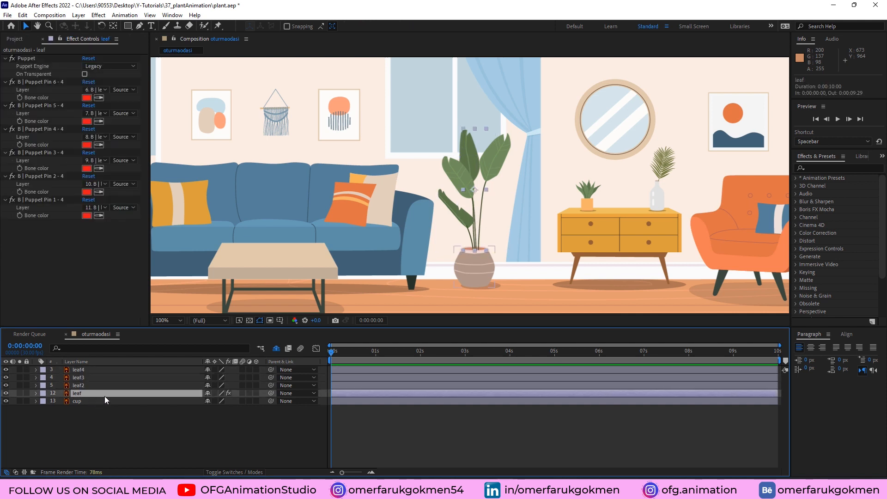